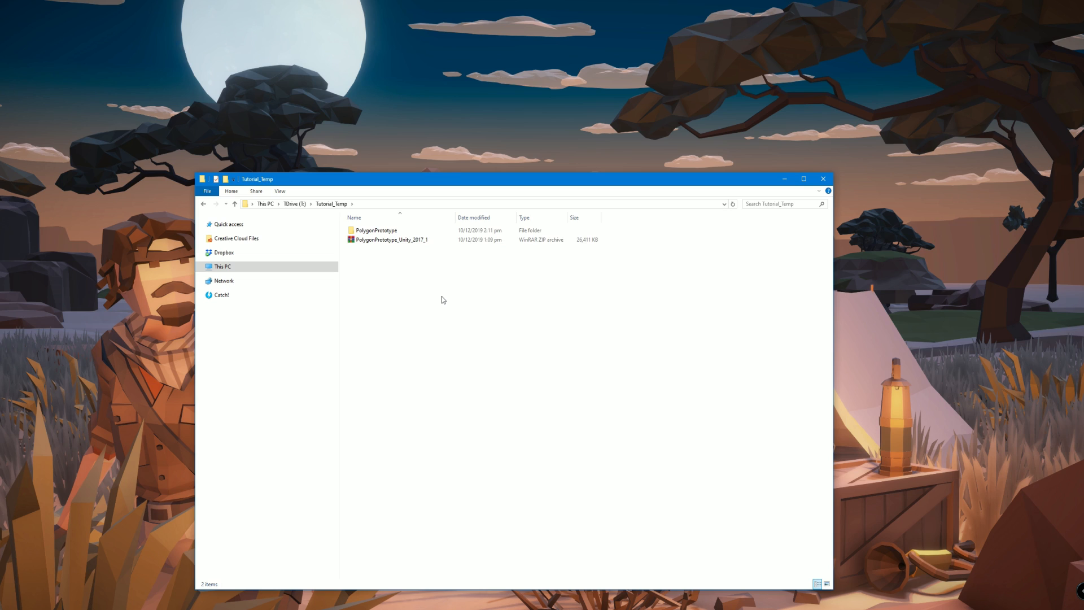
Open the extracted PolygonPrototype folder in Tutorial_Temp and launch the Unity project launcher
left_click(390, 240)
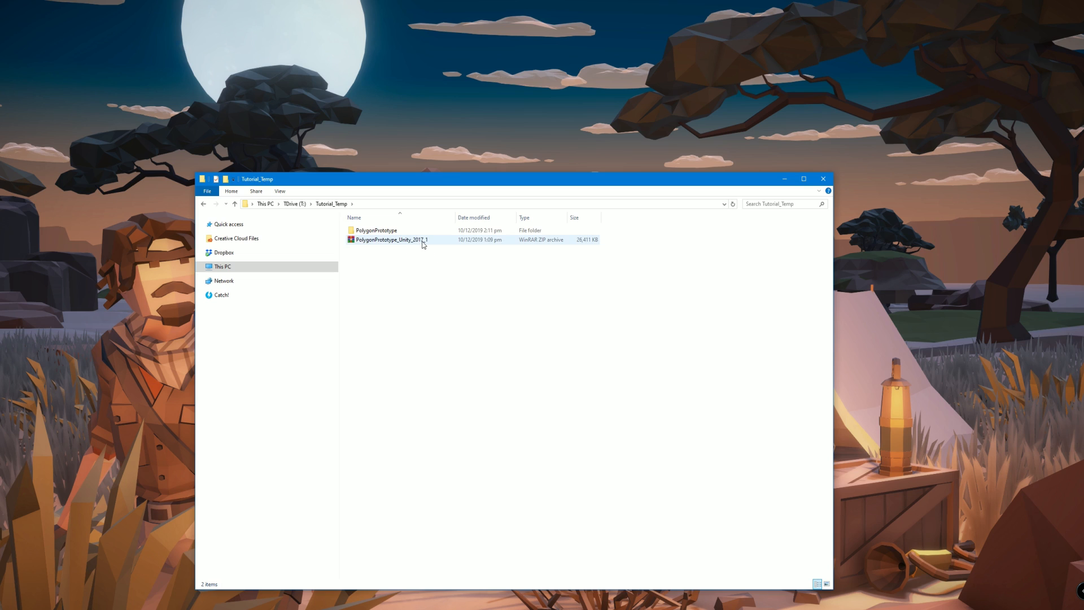
left_click(427, 308)
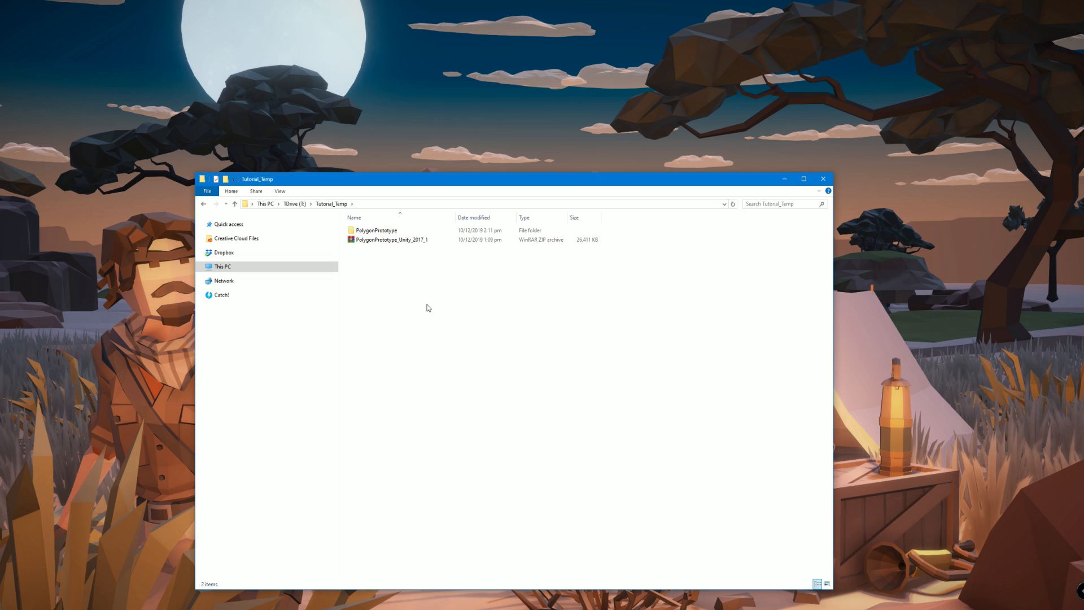
left_click(391, 240)
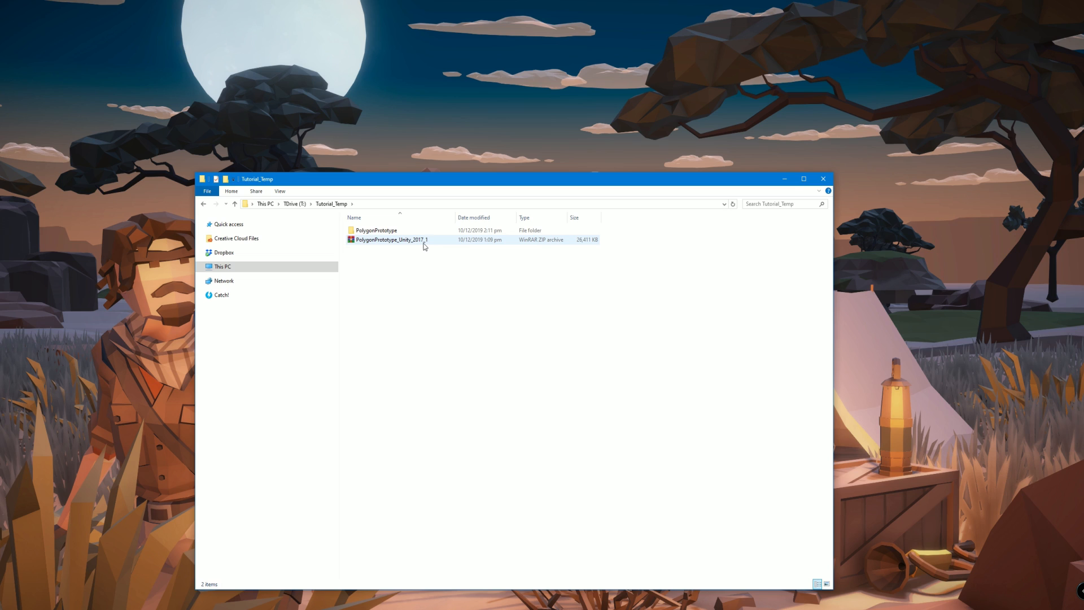
mouse_move(392, 240)
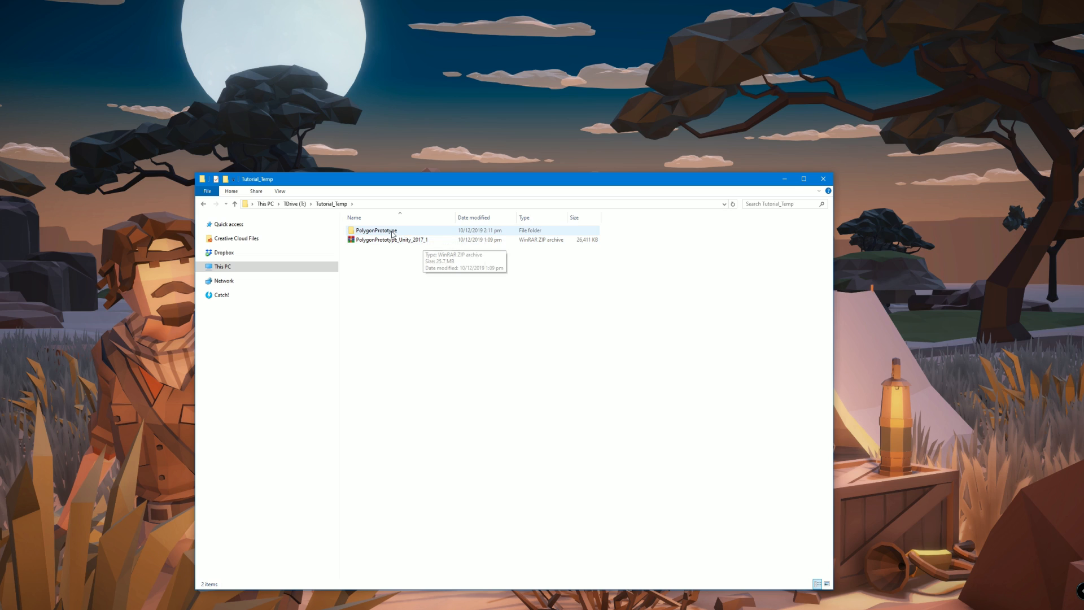
double_click(375, 231)
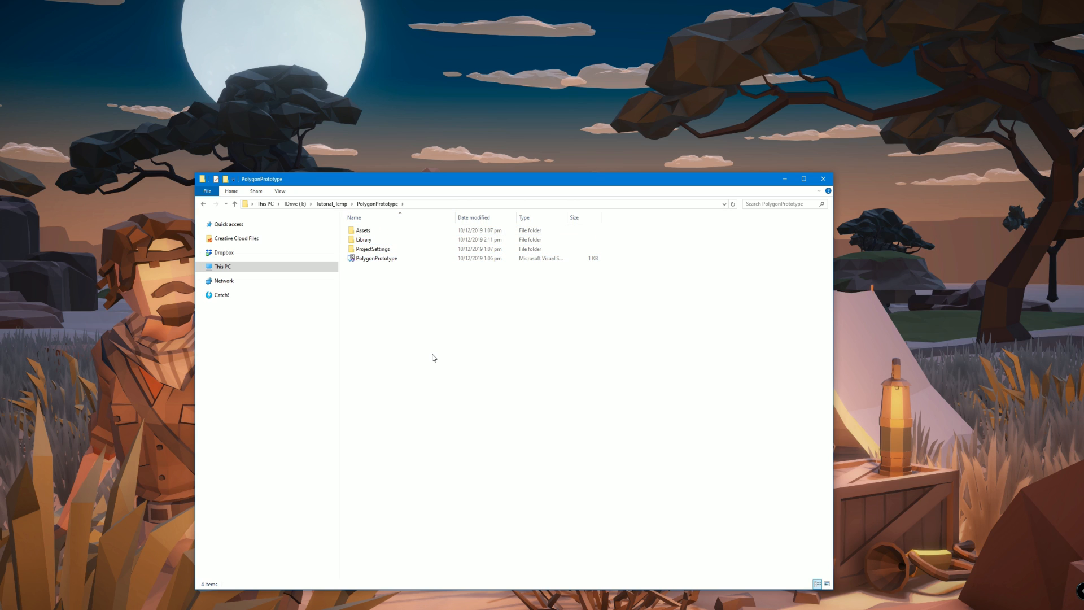
double_click(376, 258)
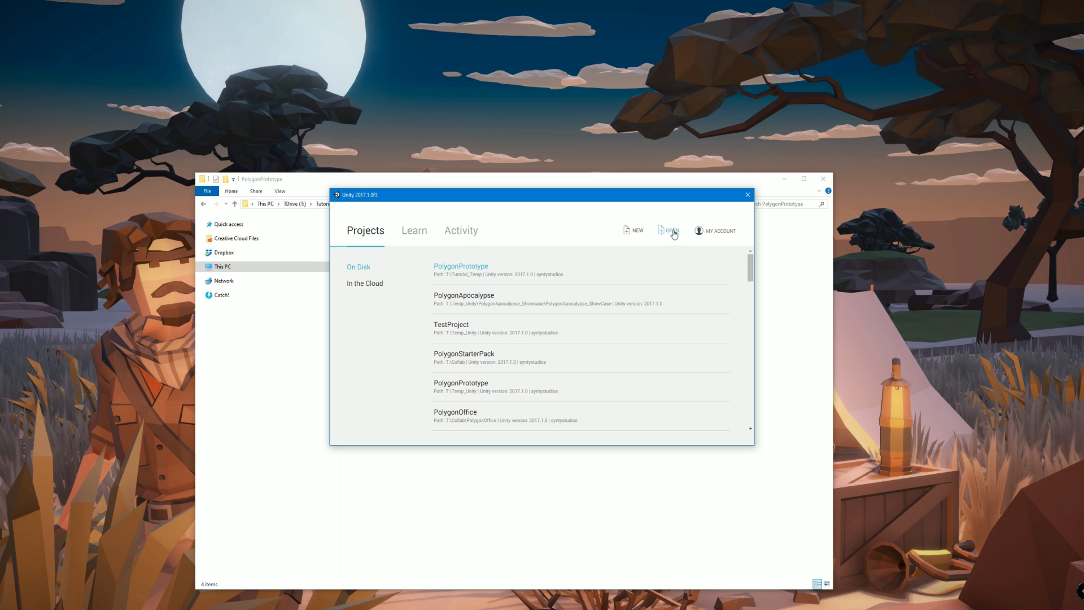
Open Tutorial_Temp's PolygonPrototype folder as an existing project from the Unity Launcher
left_click(672, 231)
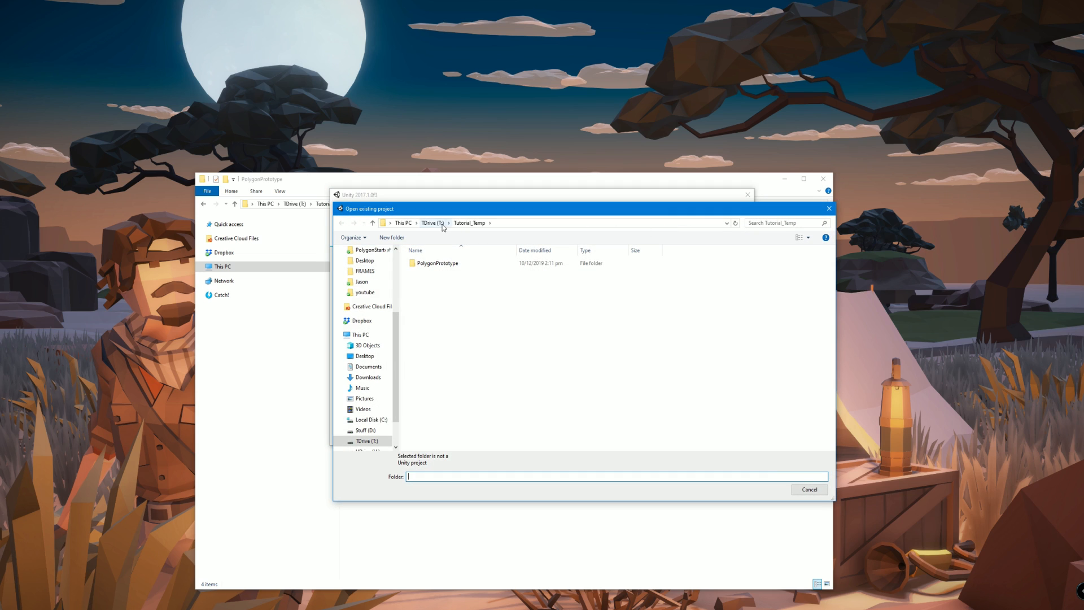
left_click(437, 263)
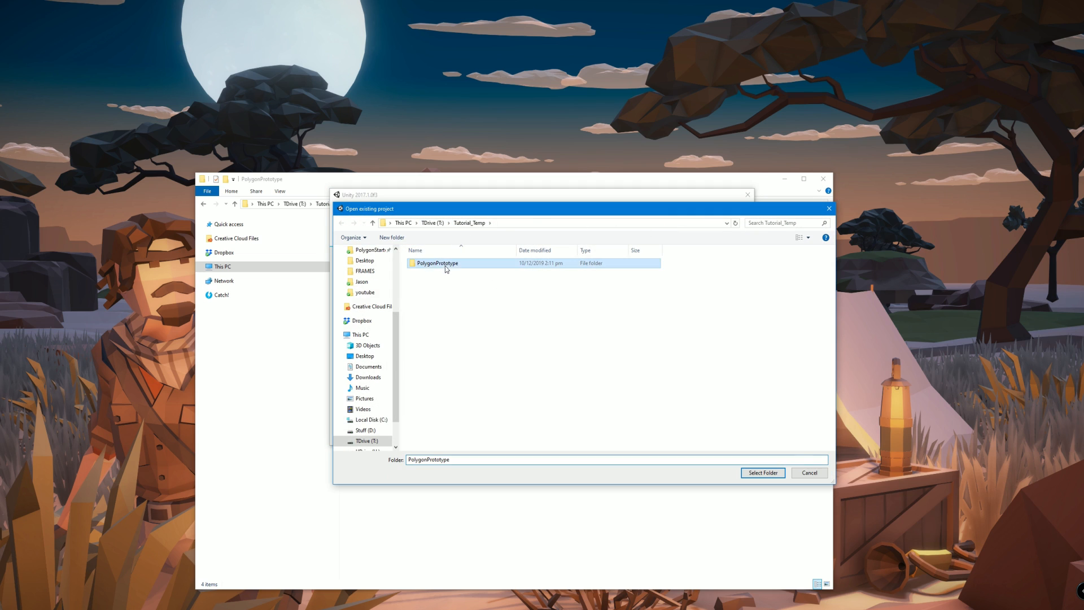
double_click(436, 263)
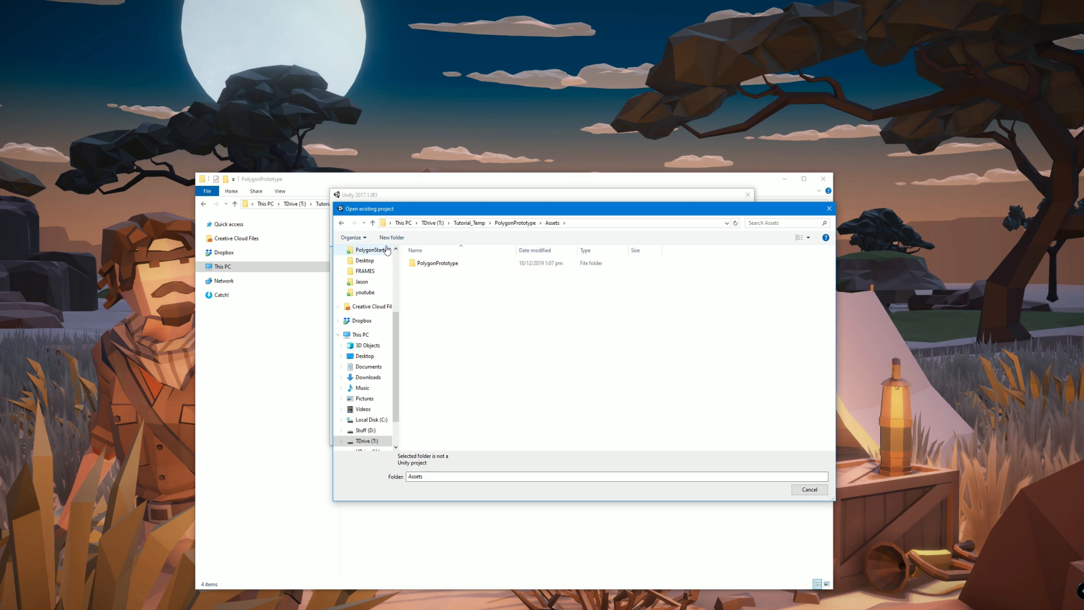
double_click(436, 262)
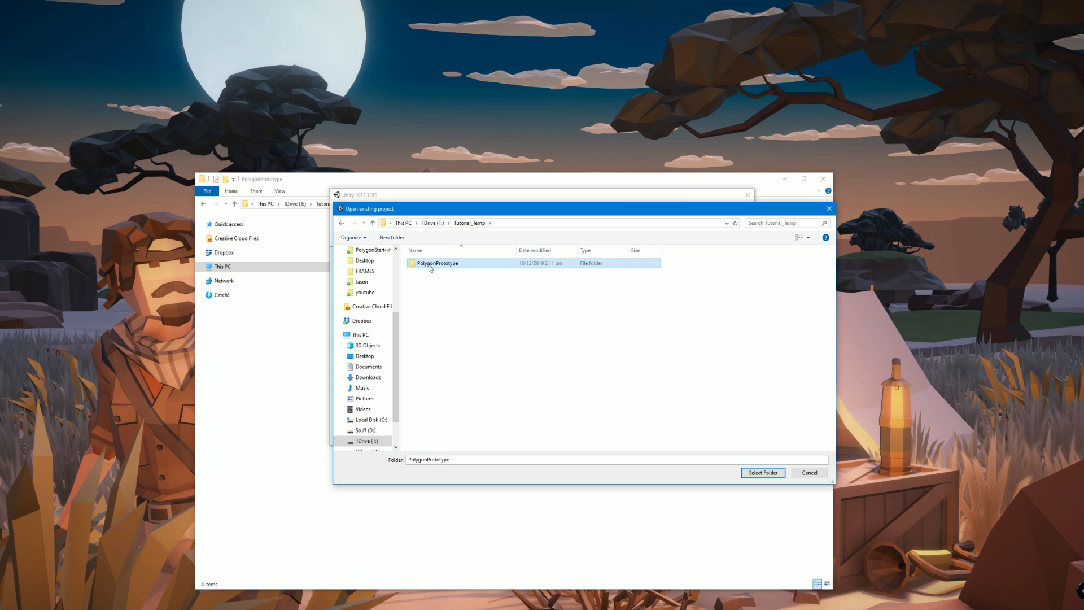
left_click(763, 472)
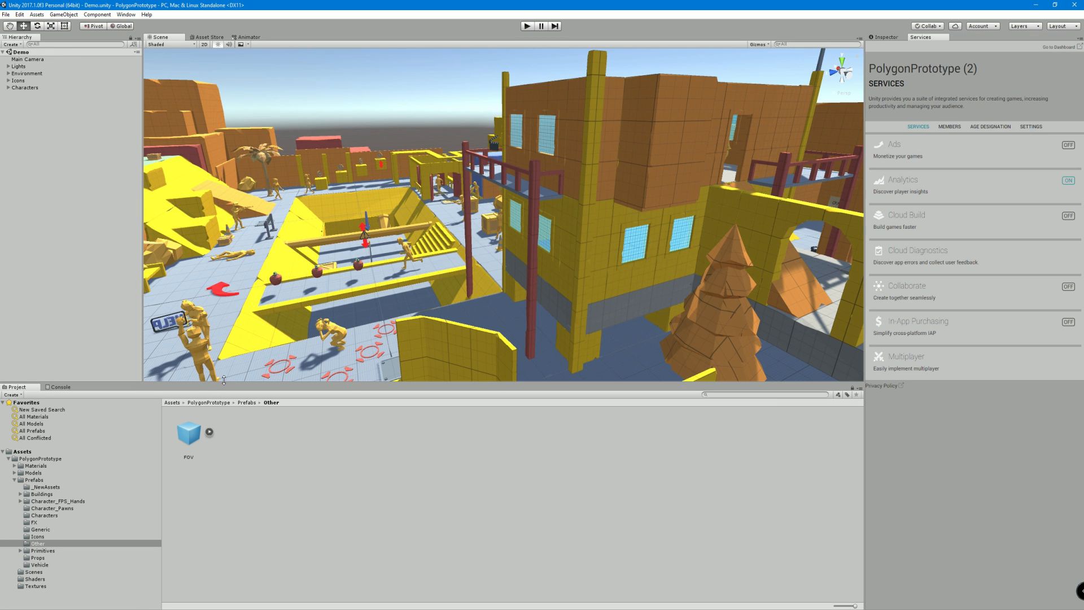
Drop a crate and SM_Prop_C4_01 from Prefabs > Props into the Demo scene
left_click(37, 558)
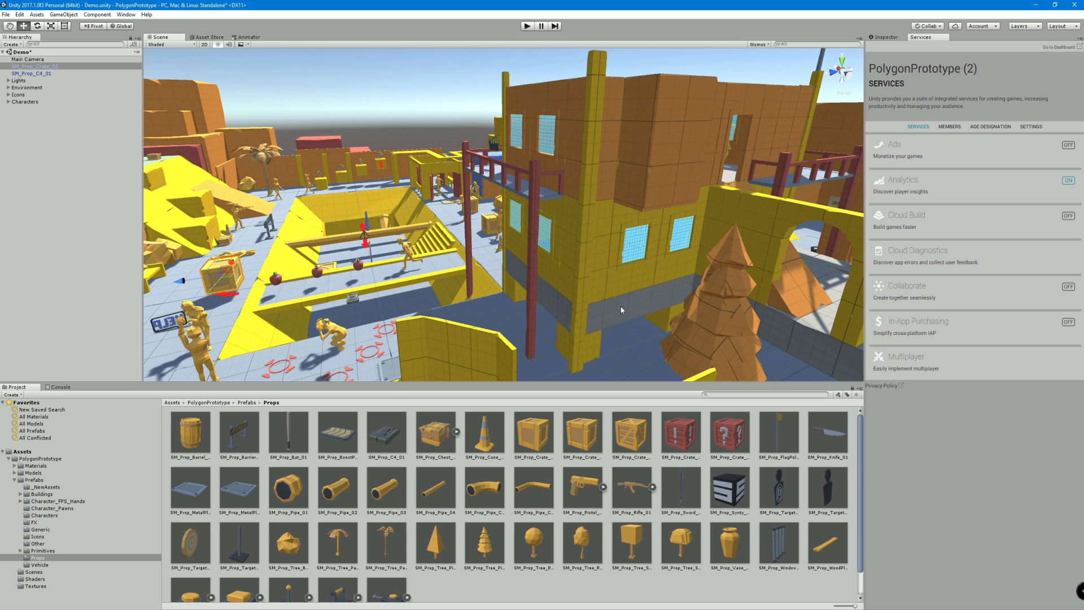
mouse_move(546, 277)
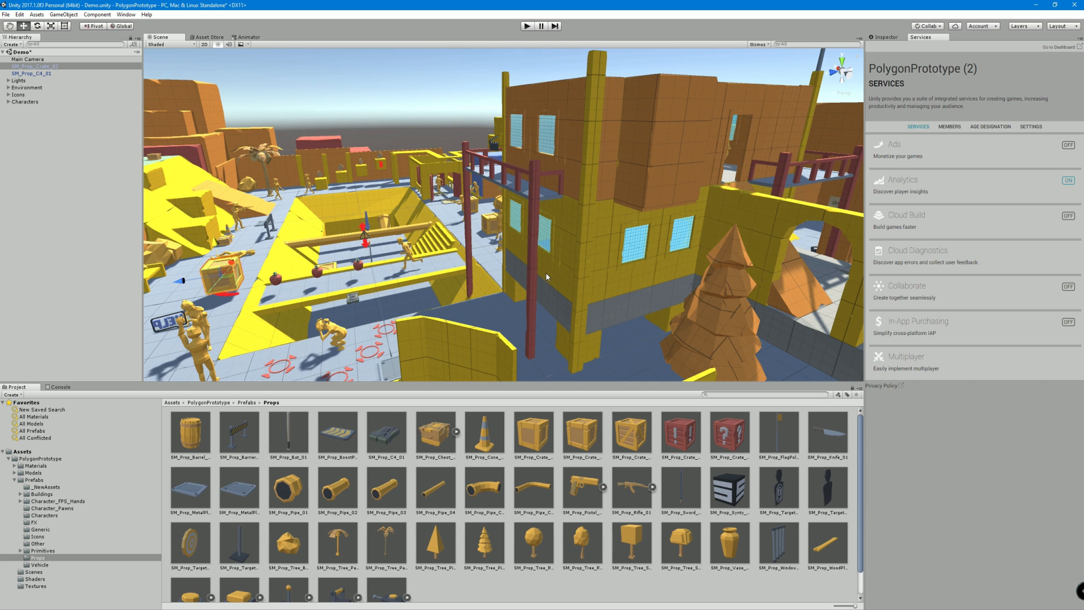
mouse_move(596, 249)
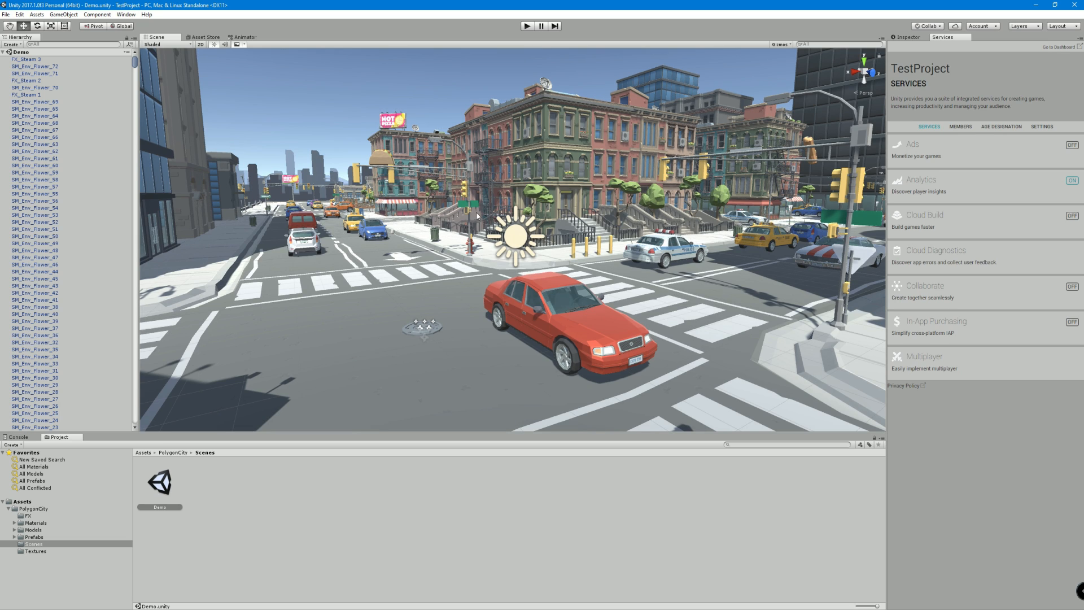
mouse_move(231, 554)
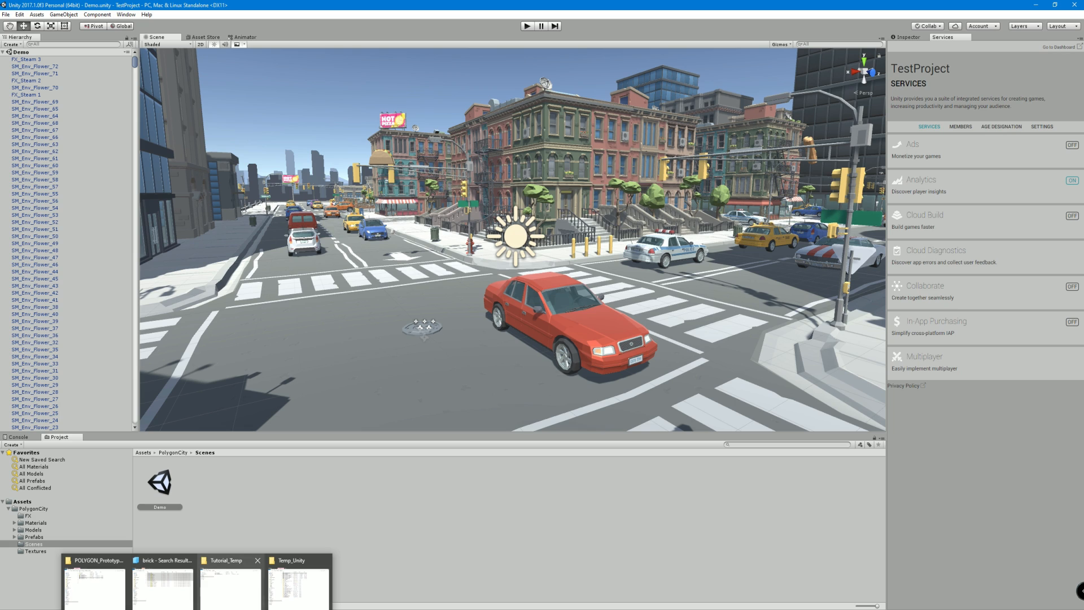
Copy the PolygonPrototype asset folder from Tutorial_Temp's PolygonPrototype > Assets
left_click(224, 560)
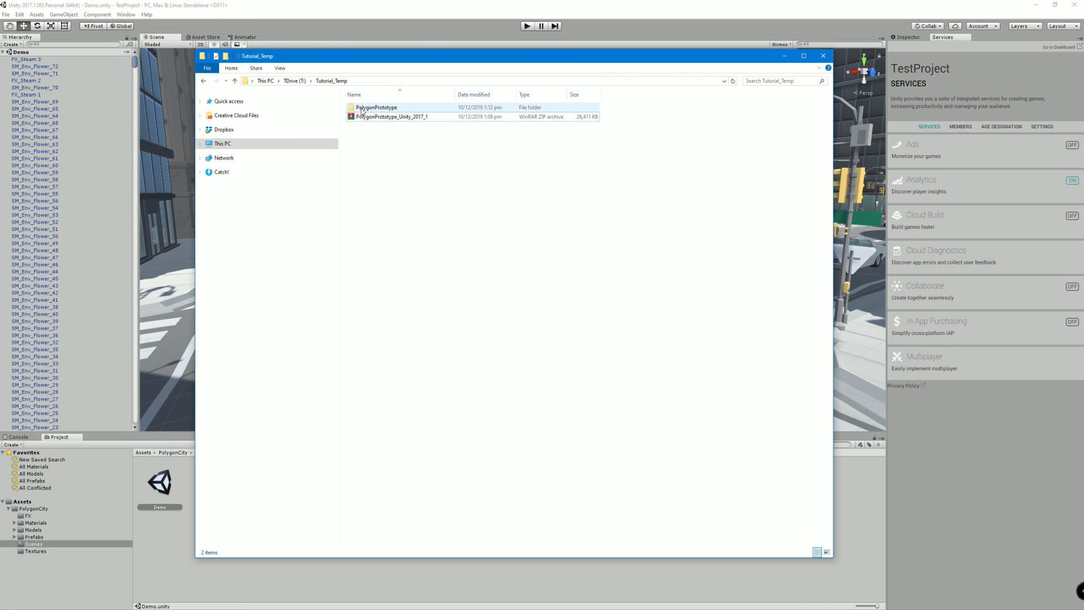
double_click(376, 108)
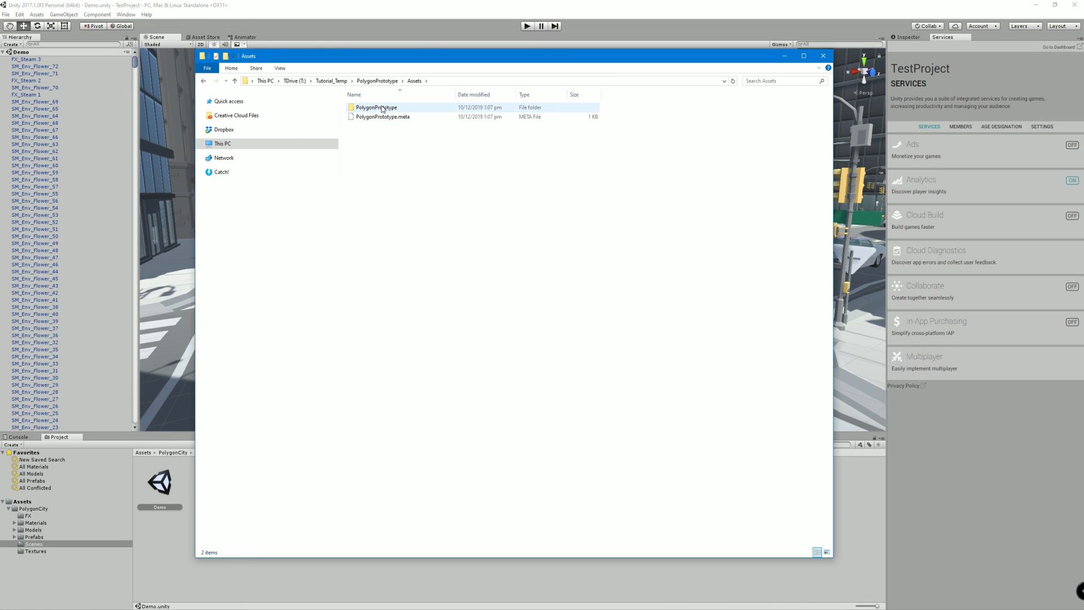
right_click(376, 107)
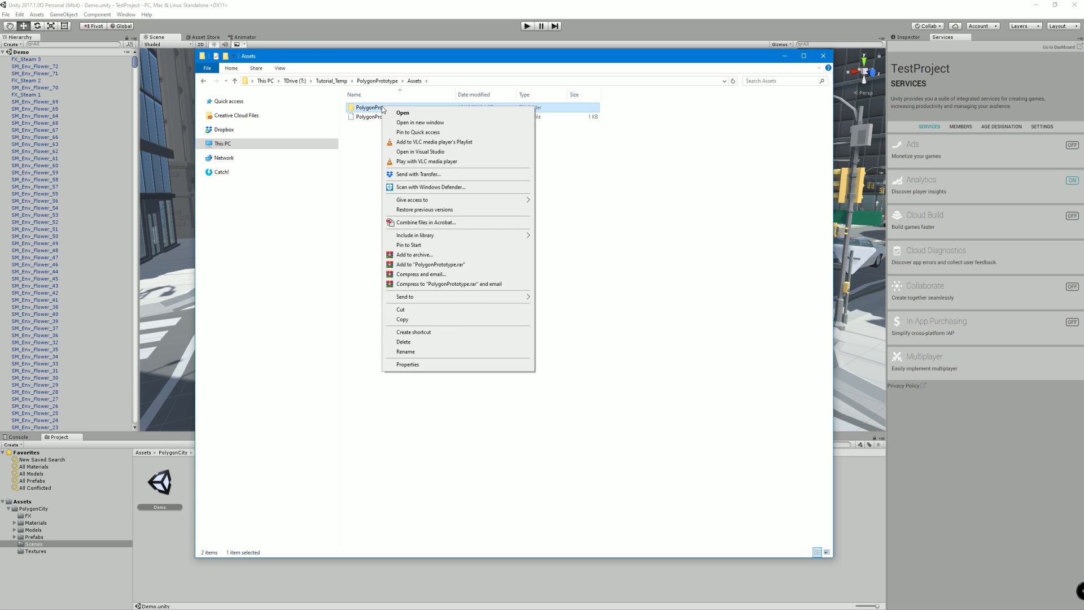
left_click(402, 319)
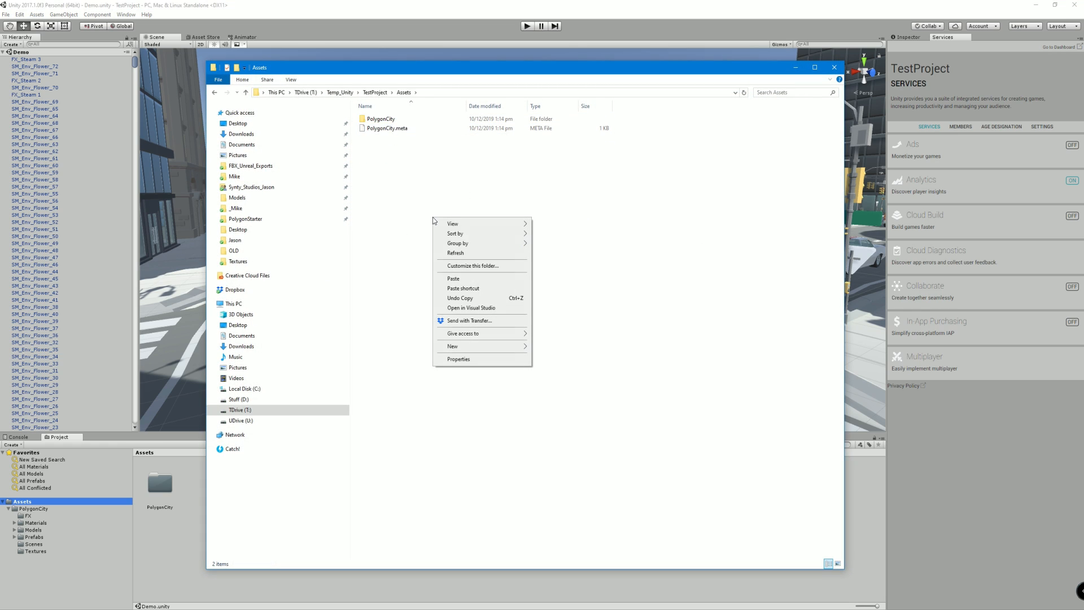
left_click(453, 278)
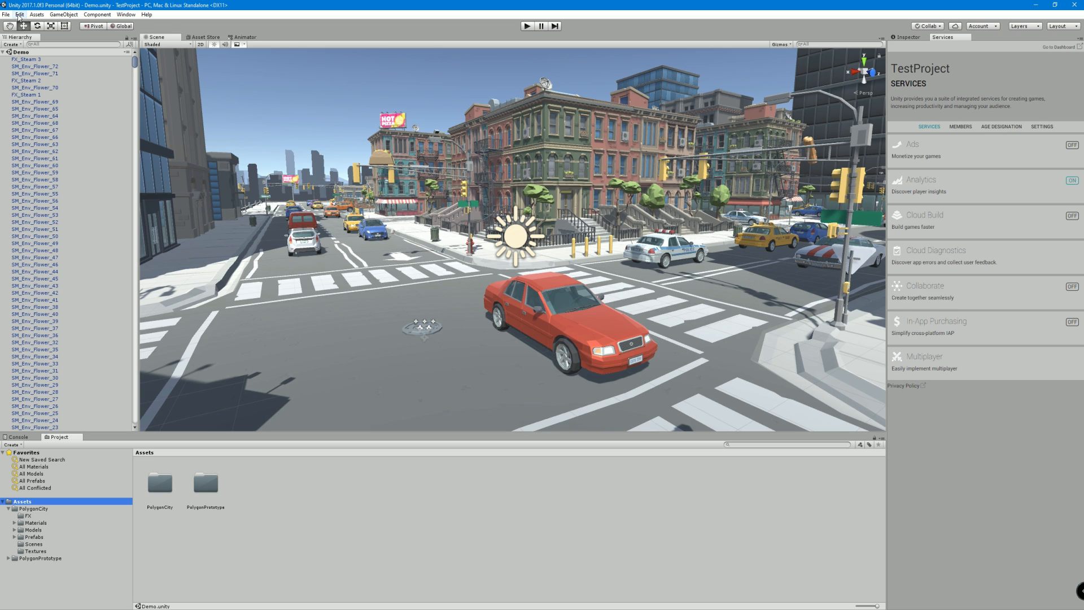
Glance at the Assets menu, then open PolygonPrototype > Prefabs to list Buildings, Characters, Props, Vehicle
left_click(36, 15)
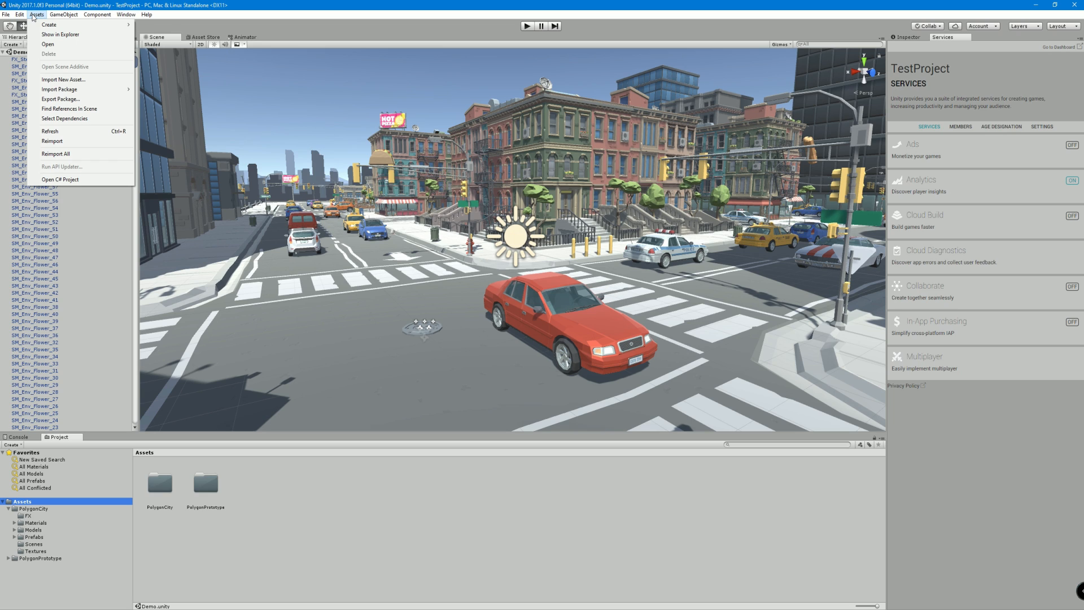
mouse_move(60, 99)
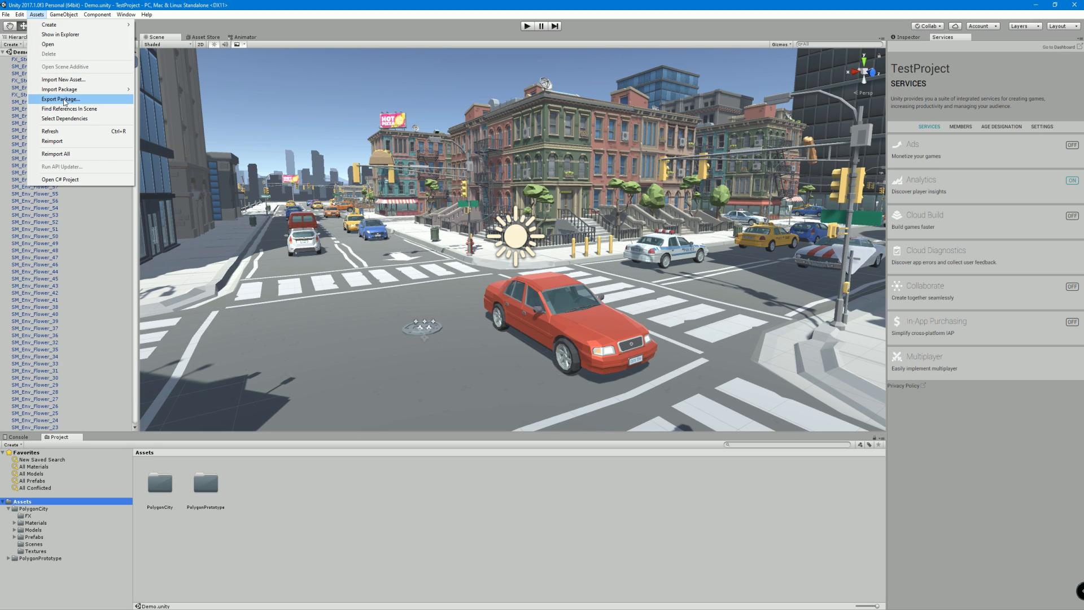
mouse_move(138, 363)
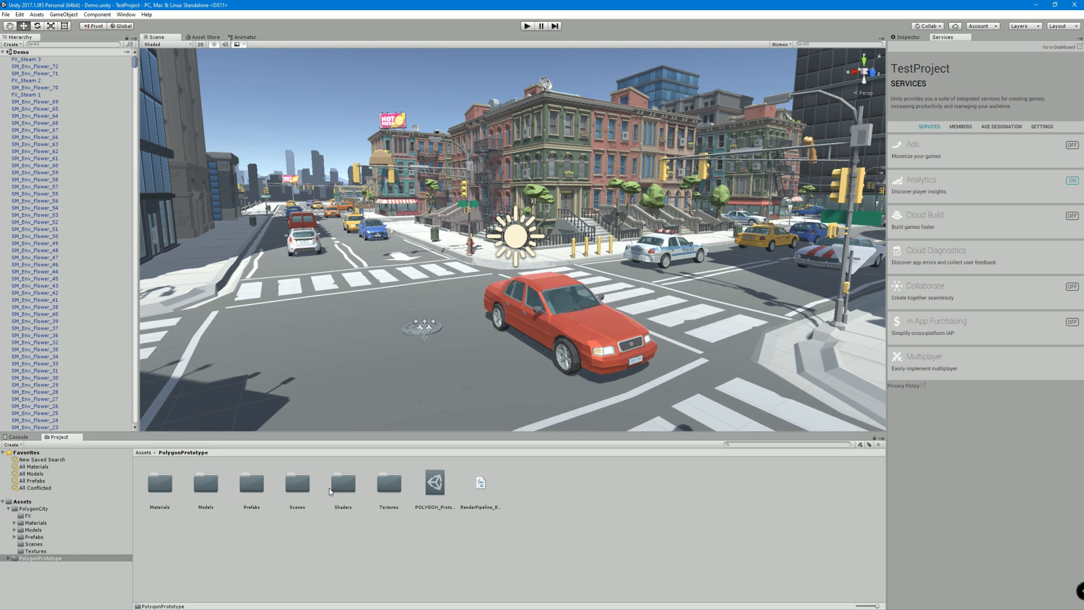
double_click(250, 482)
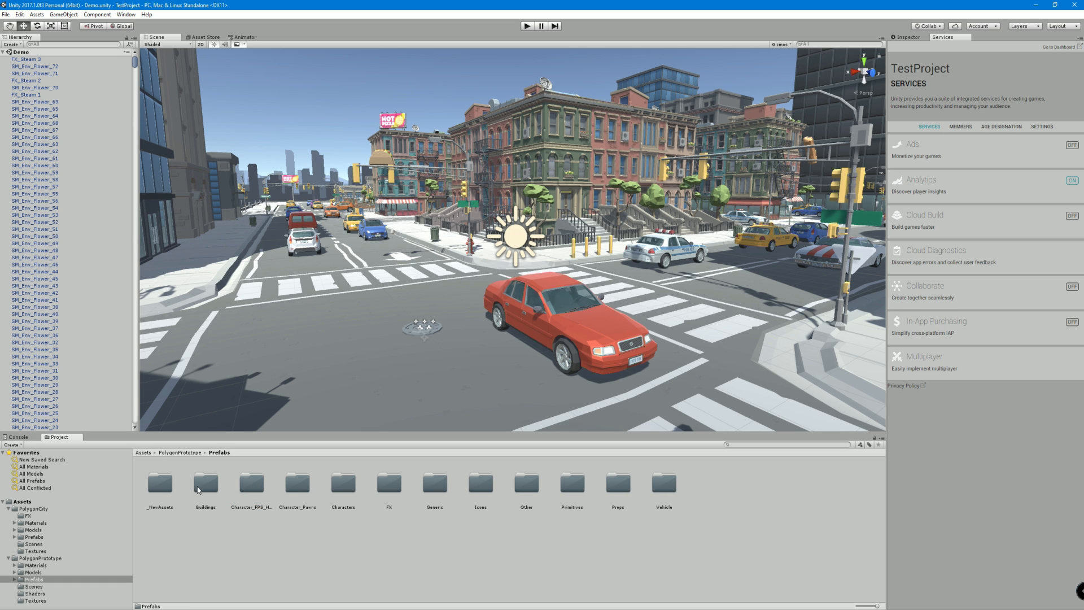